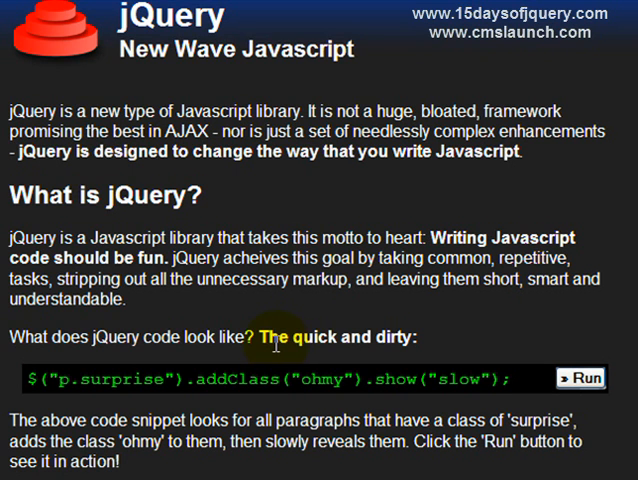
pyautogui.moveTo(468, 74)
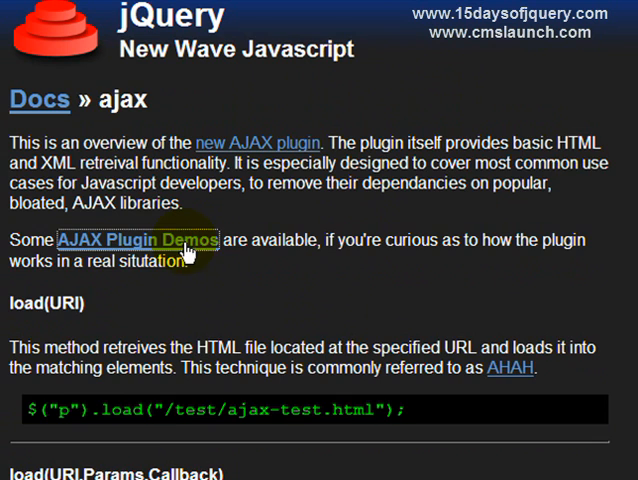
# Follow the 'AJAX Plugin Demos' link to reach the demos page with HTML and XML examples
pyautogui.click(132, 244)
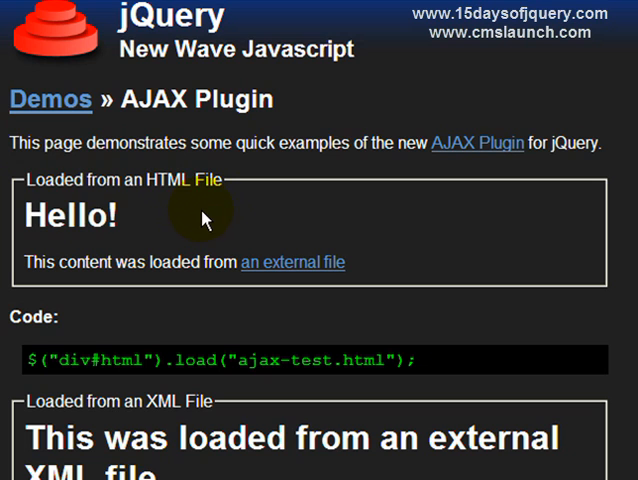
pyautogui.moveTo(28, 200)
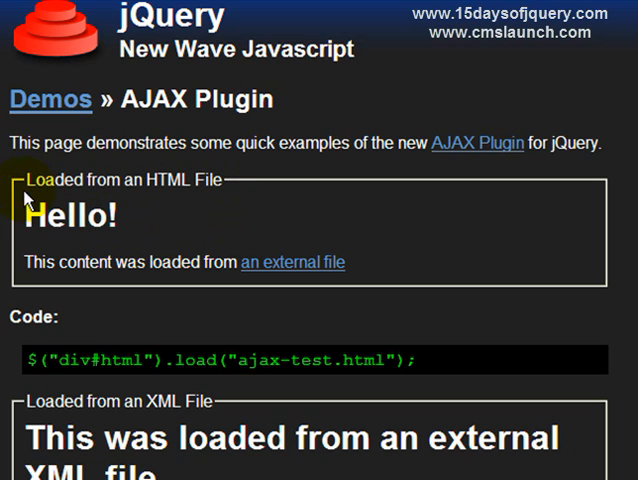
pyautogui.moveTo(18, 188)
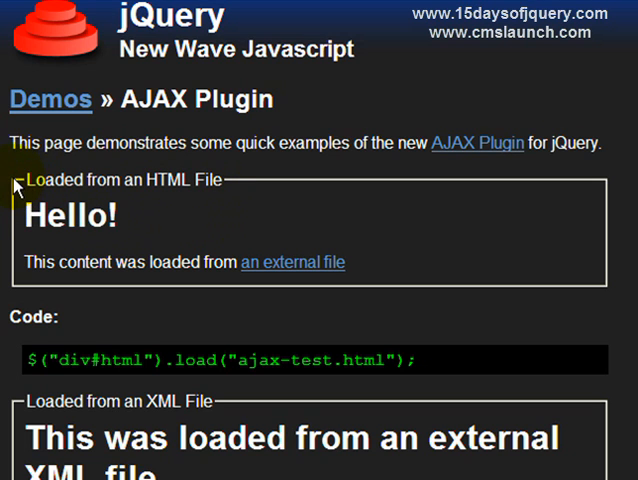
pyautogui.moveTo(532, 292)
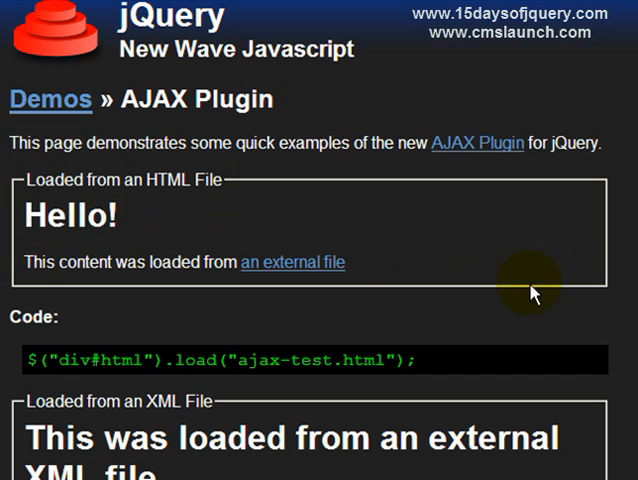
pyautogui.moveTo(588, 190)
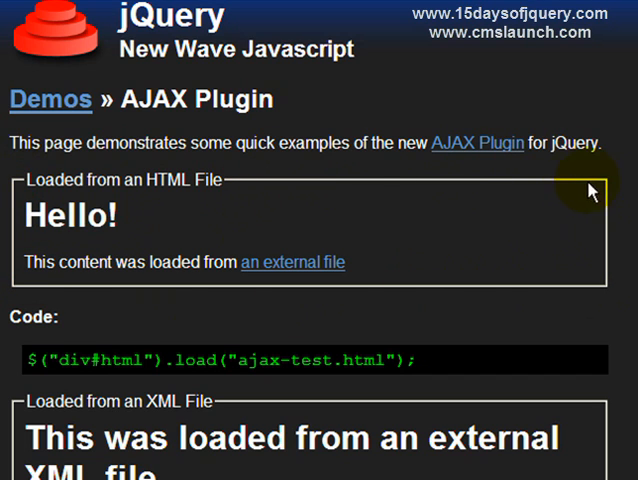
pyautogui.moveTo(18, 278)
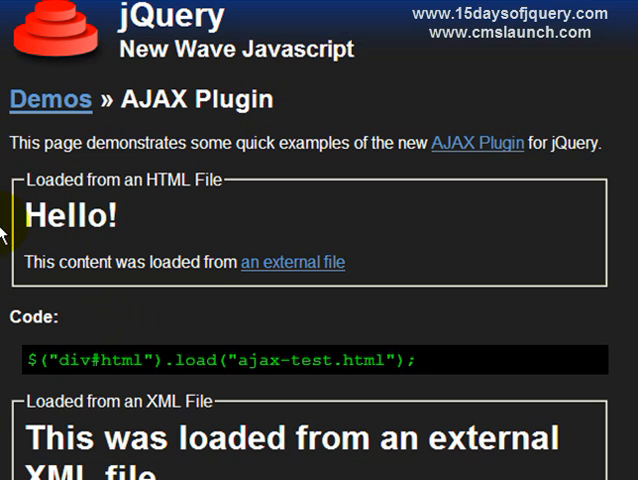
# Select the file name ajax-test.html inside the $("div#html").load() code line
pyautogui.scroll(-3)
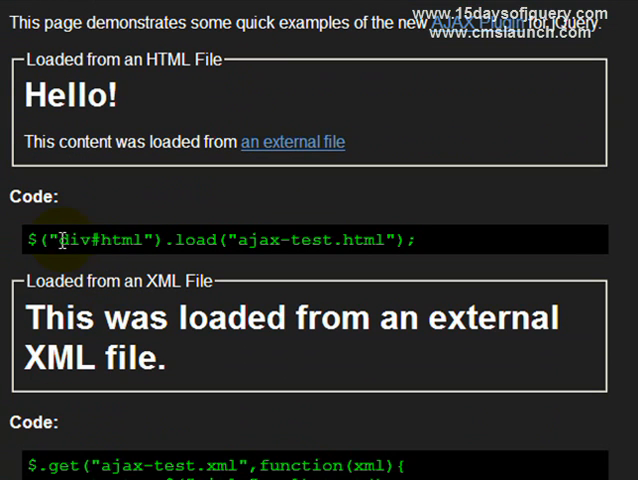
pyautogui.doubleClick(72, 240)
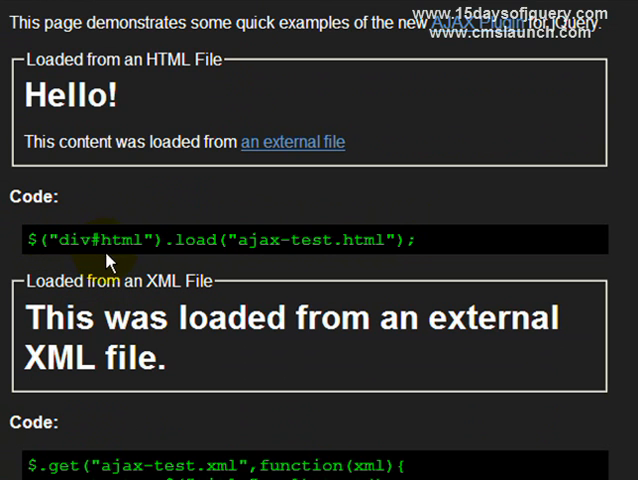
pyautogui.moveTo(136, 204)
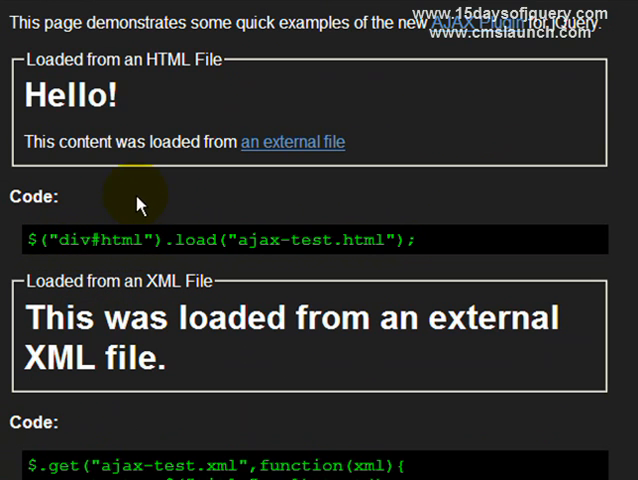
pyautogui.moveTo(278, 228)
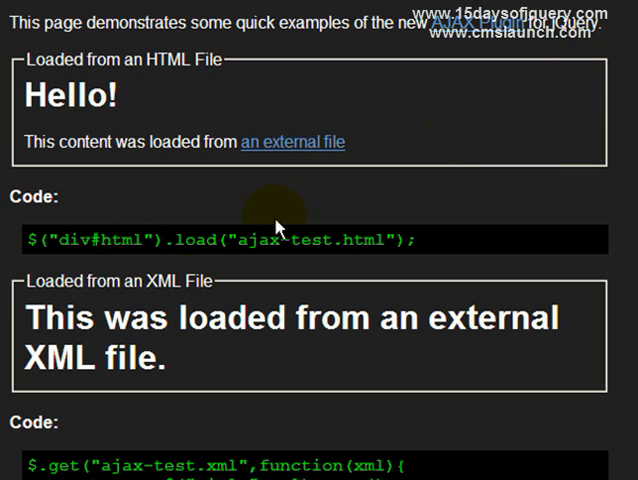
pyautogui.moveTo(180, 240)
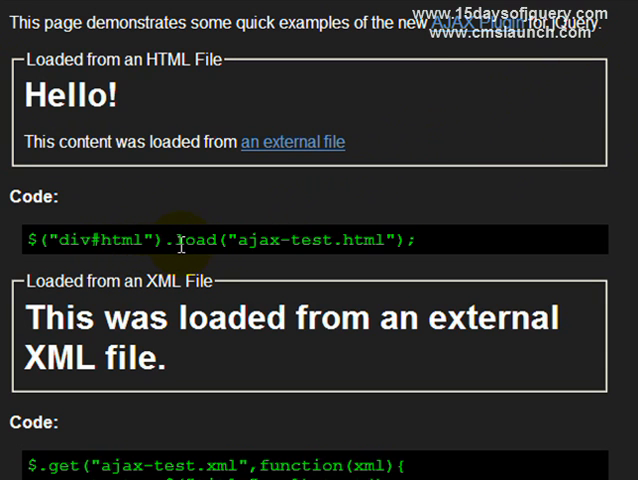
pyautogui.moveTo(396, 258)
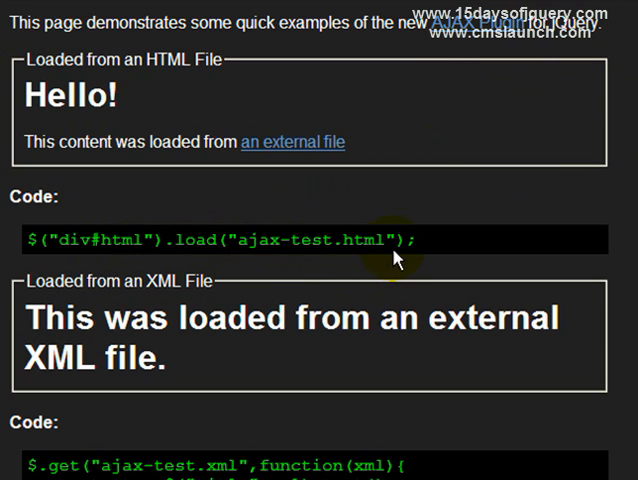
pyautogui.moveTo(230, 240)
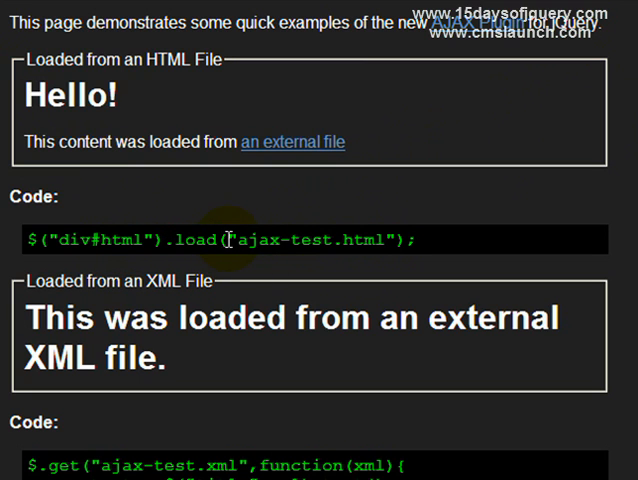
pyautogui.doubleClick(204, 238)
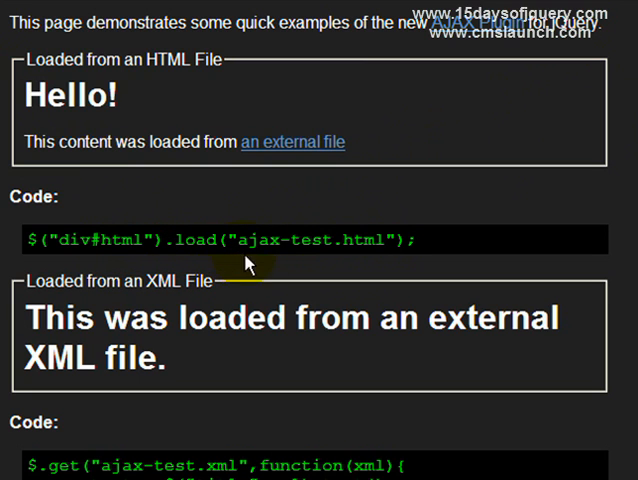
pyautogui.moveTo(238, 244)
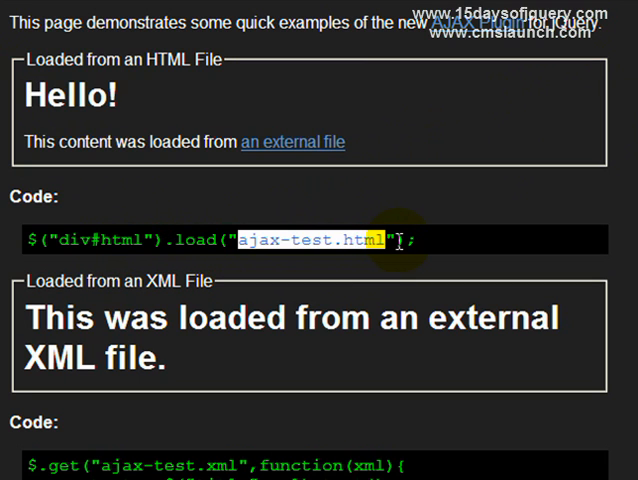
pyautogui.moveTo(384, 300)
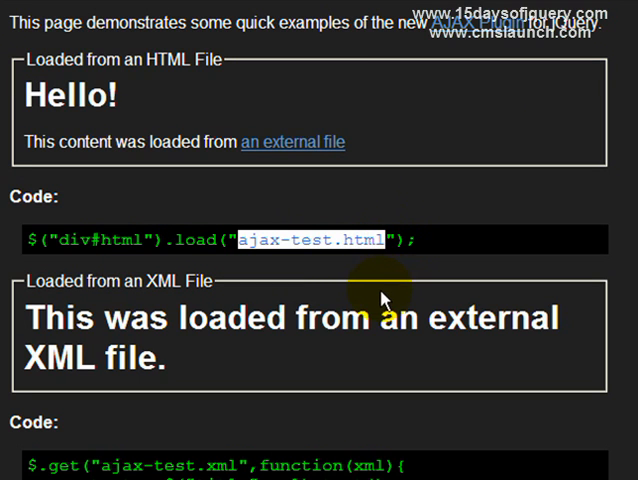
pyautogui.moveTo(368, 296)
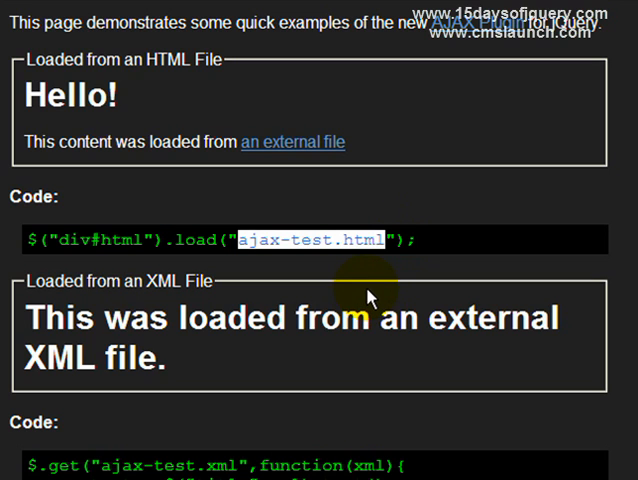
pyautogui.scroll(3)
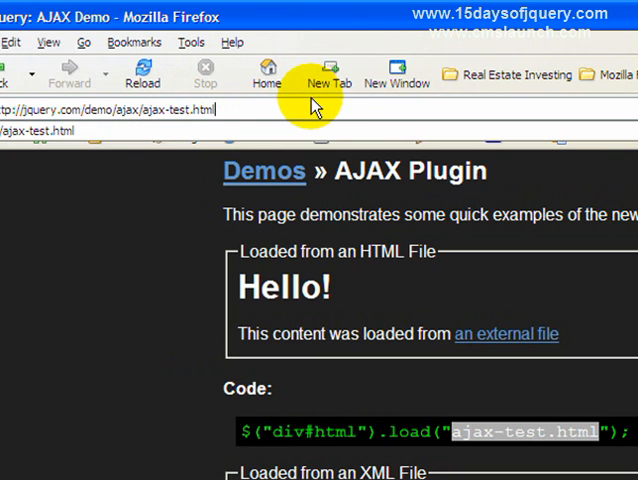
pyautogui.click(324, 74)
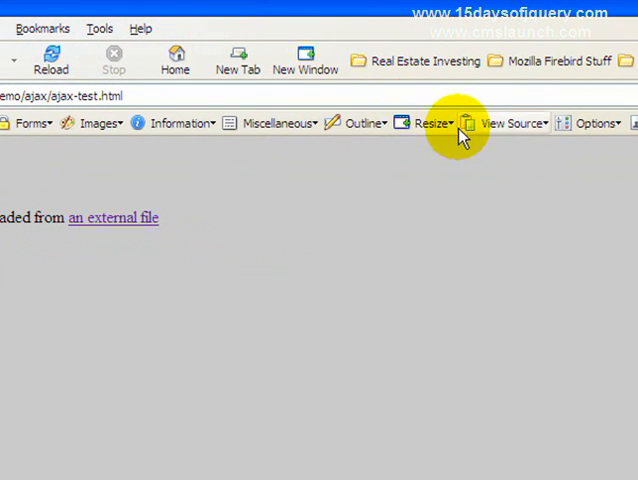
pyautogui.click(512, 122)
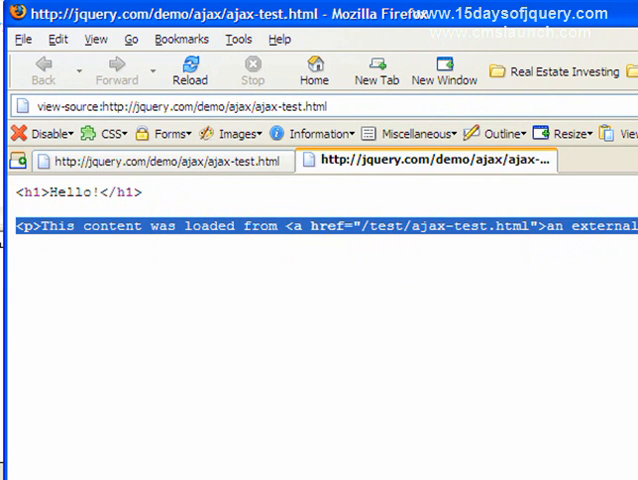
pyautogui.rightClick(430, 160)
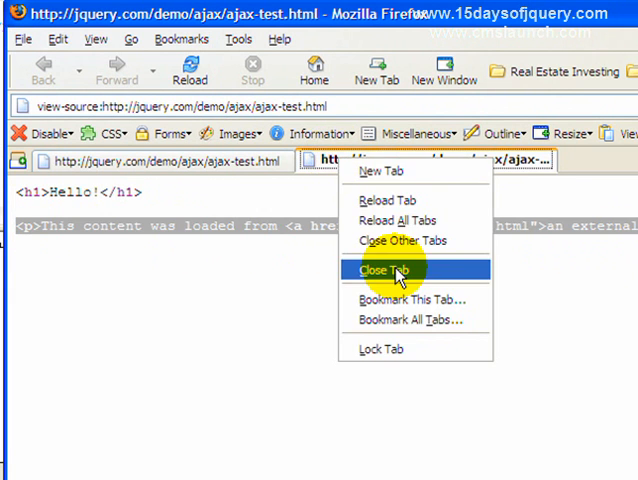
pyautogui.click(384, 270)
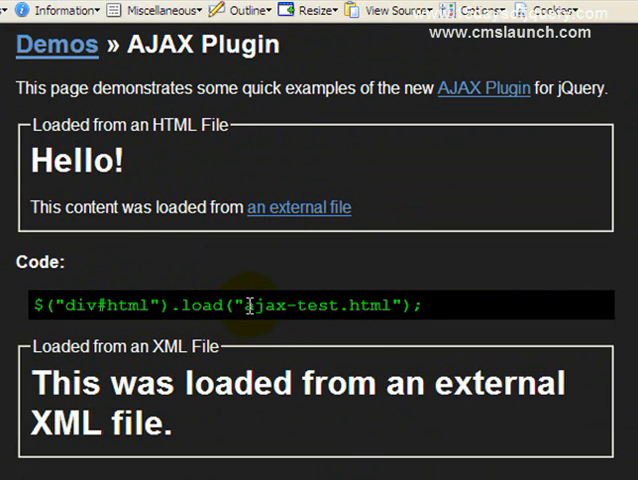
pyautogui.moveTo(428, 336)
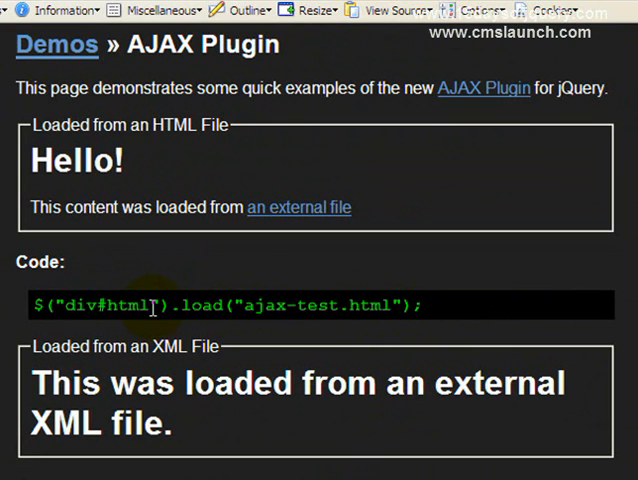
# Scroll the demo page to the 'Loaded from an HTML File' example and its load() code
pyautogui.doubleClick(168, 348)
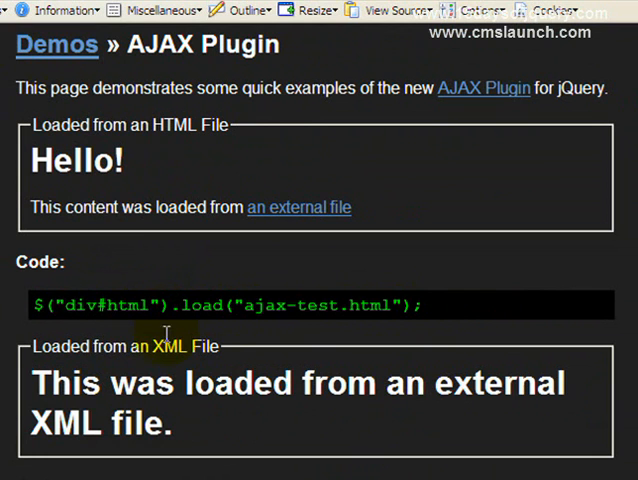
pyautogui.moveTo(200, 368)
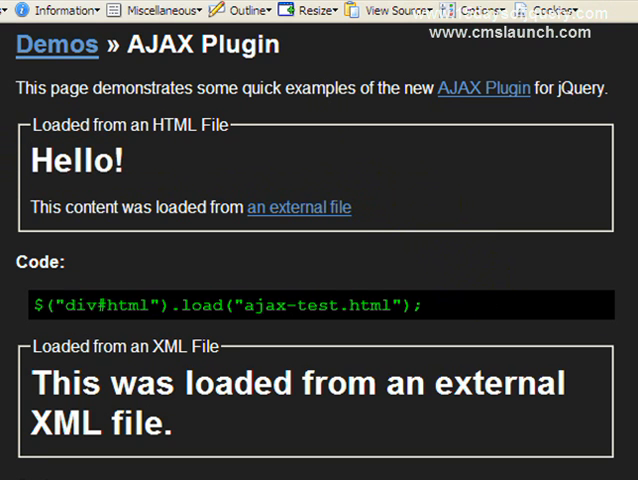
pyautogui.scroll(-3)
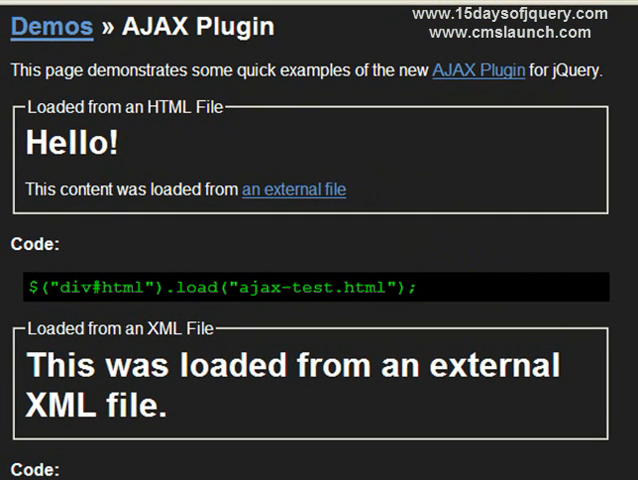
pyautogui.scroll(3)
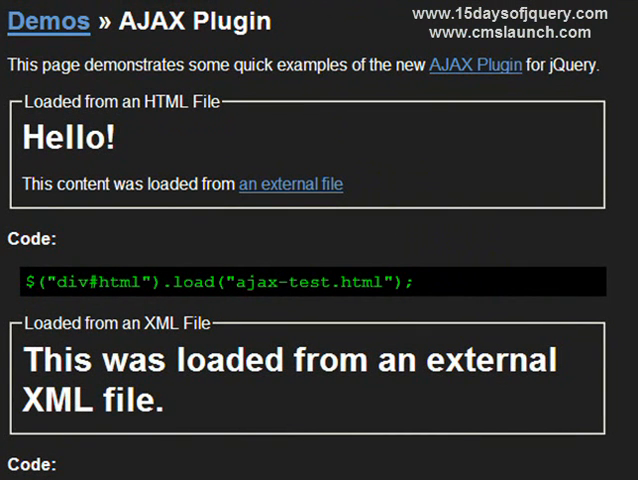
pyautogui.moveTo(476, 292)
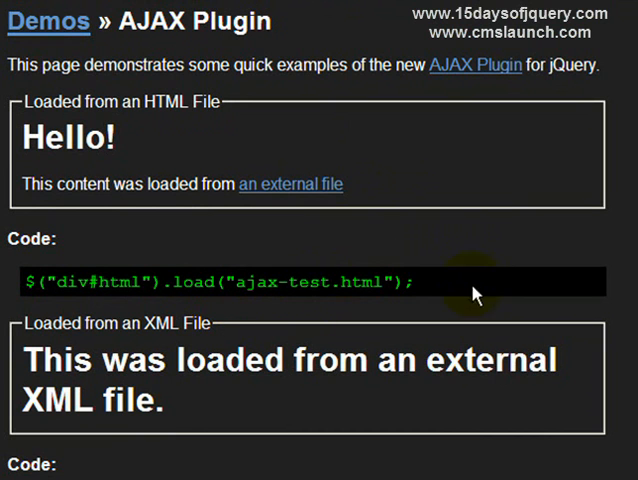
# Scroll to 'Loaded from a Dynamic HTML File' showing Hello, John and highlight html.cgi in its code
pyautogui.scroll(-3)
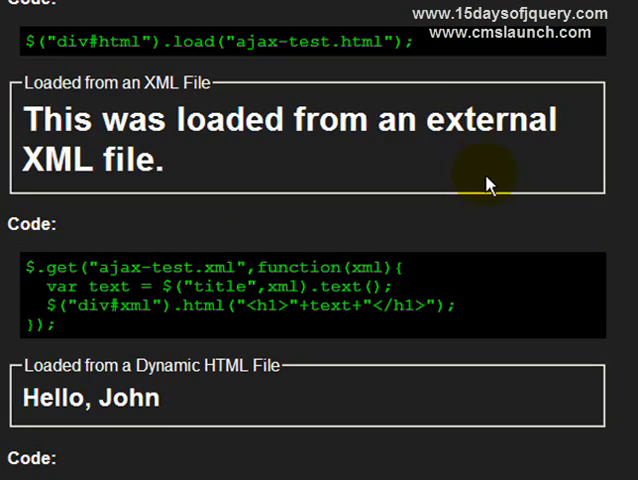
pyautogui.scroll(-3)
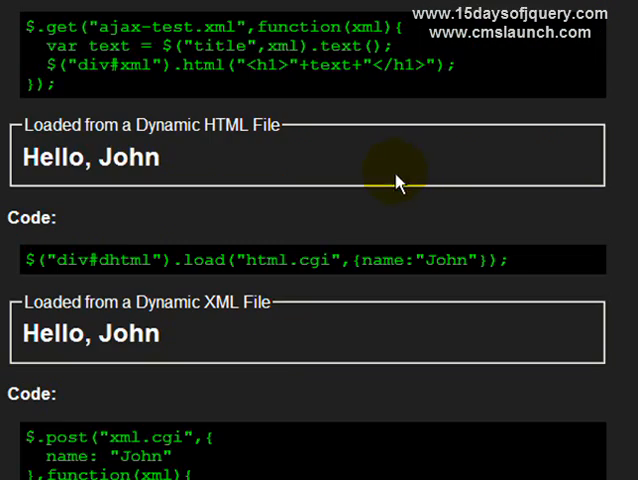
pyautogui.moveTo(252, 232)
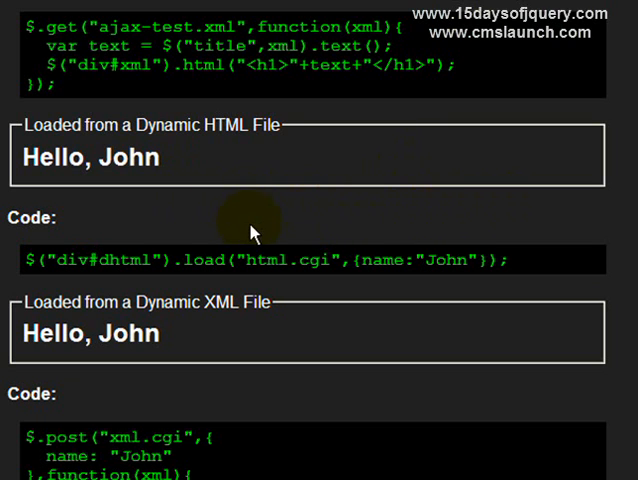
pyautogui.moveTo(28, 132)
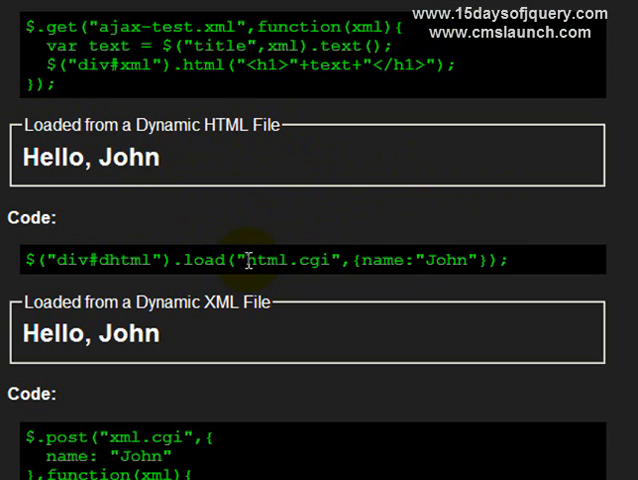
pyautogui.doubleClick(290, 260)
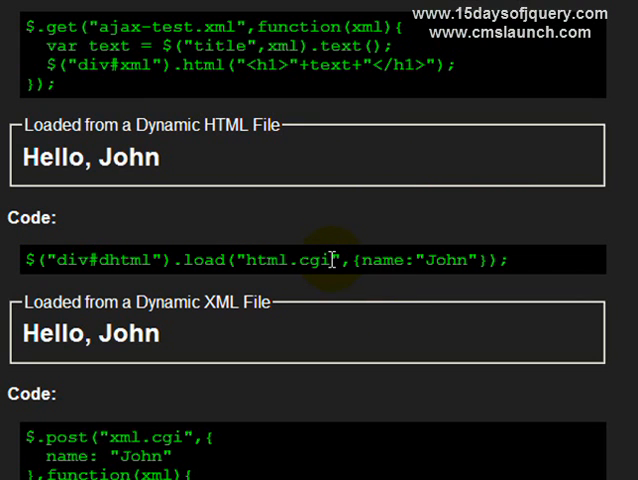
pyautogui.moveTo(350, 288)
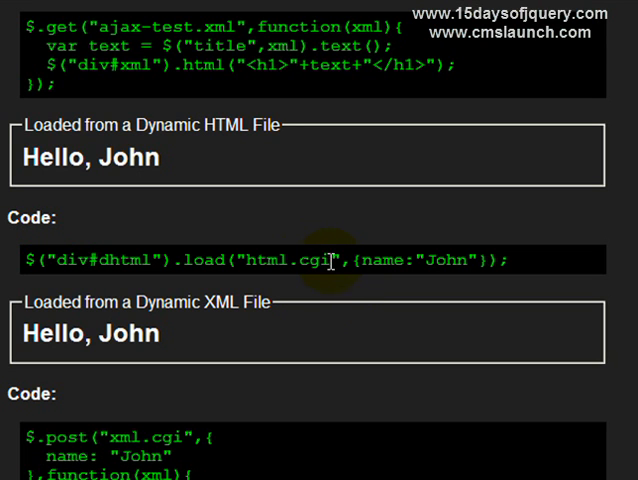
pyautogui.moveTo(322, 300)
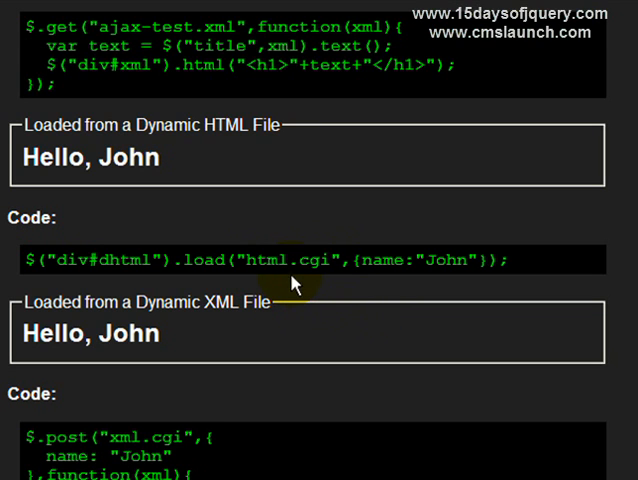
pyautogui.moveTo(320, 290)
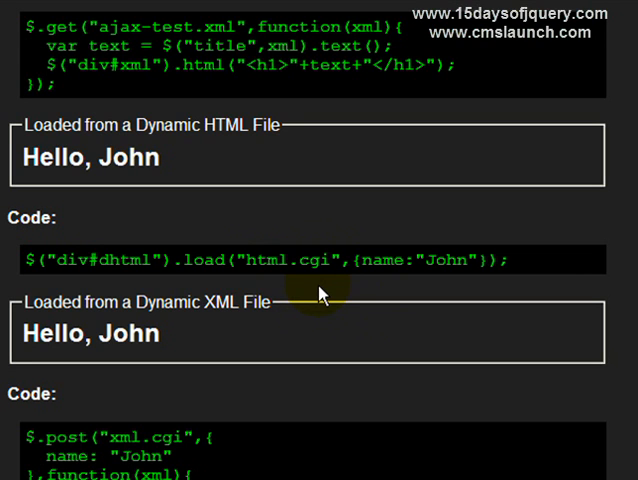
pyautogui.moveTo(320, 290)
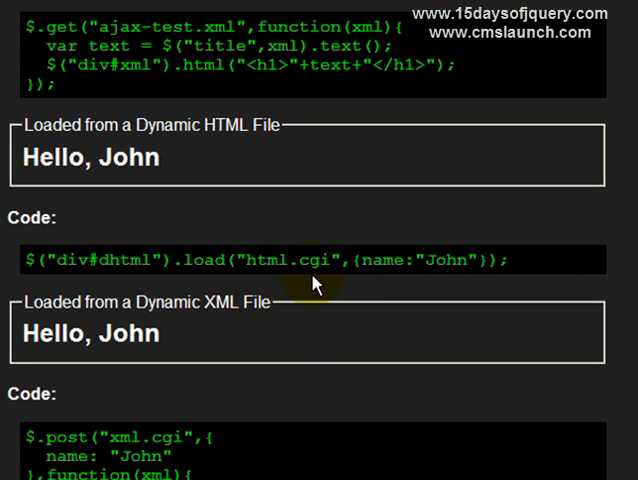
pyautogui.moveTo(356, 284)
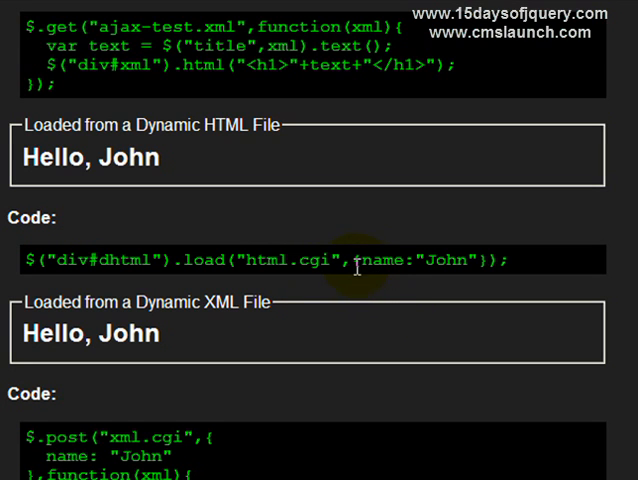
pyautogui.moveTo(378, 312)
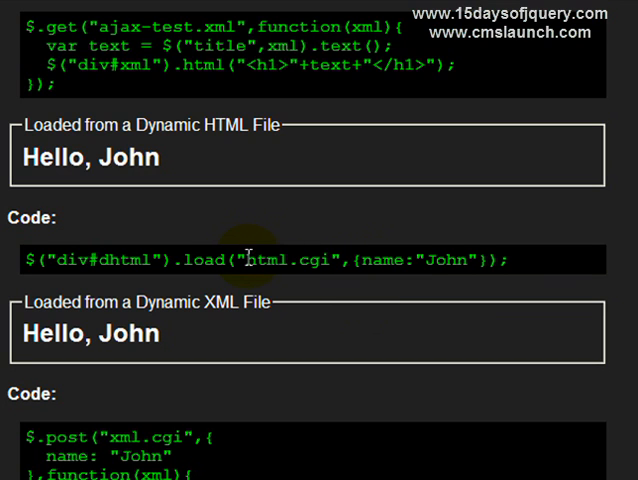
pyautogui.doubleClick(280, 260)
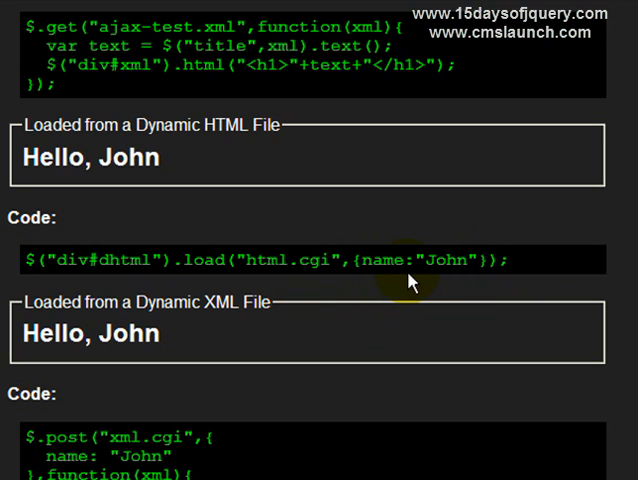
pyautogui.moveTo(150, 264)
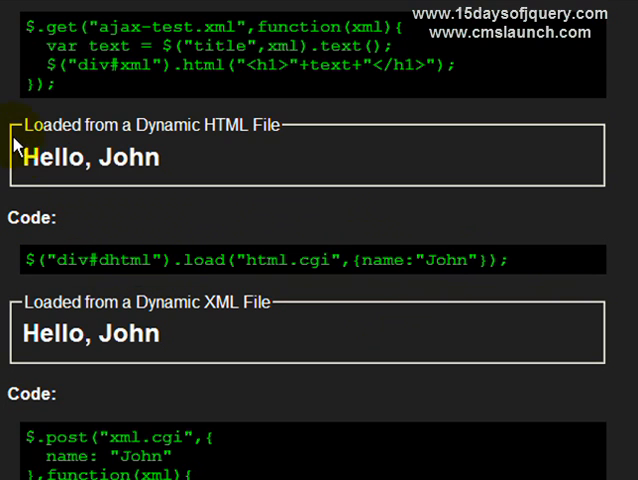
pyautogui.moveTo(562, 178)
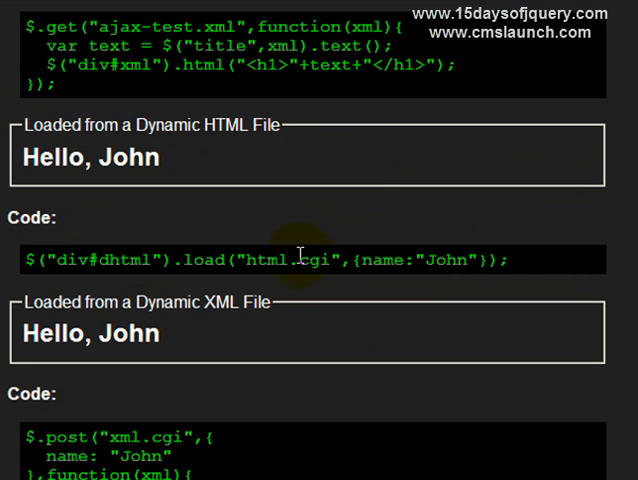
pyautogui.moveTo(28, 270)
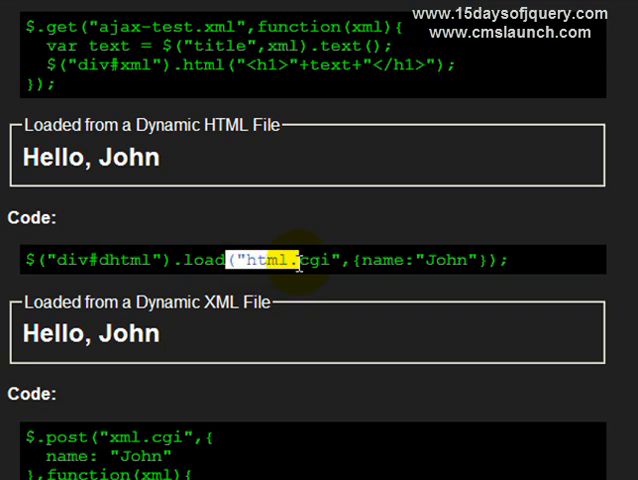
pyautogui.moveTo(298, 284)
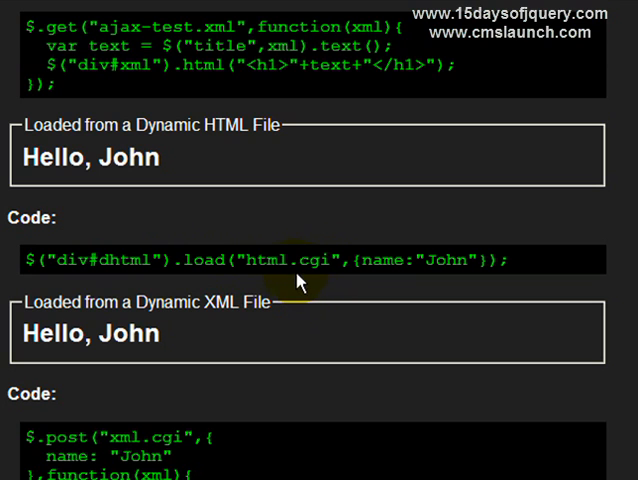
pyautogui.doubleClick(290, 260)
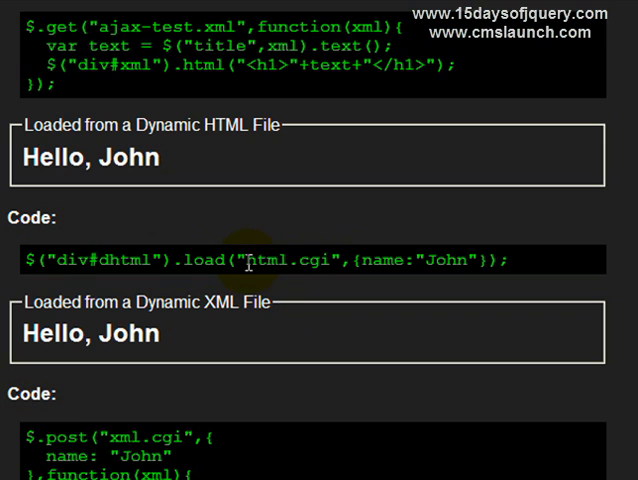
pyautogui.doubleClick(288, 260)
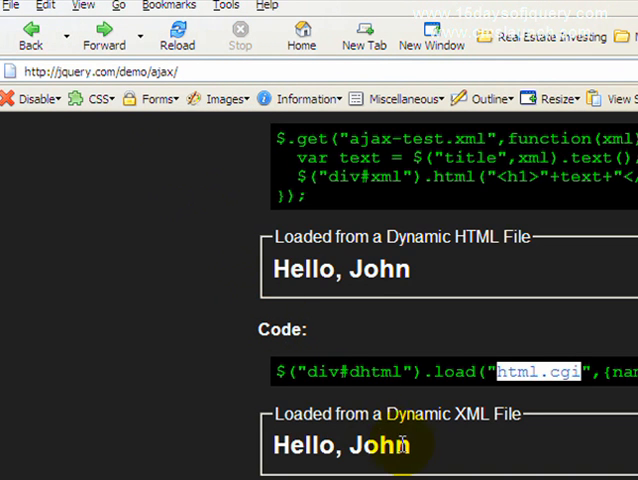
pyautogui.doubleClick(340, 268)
pyautogui.write('html.cgi?name')
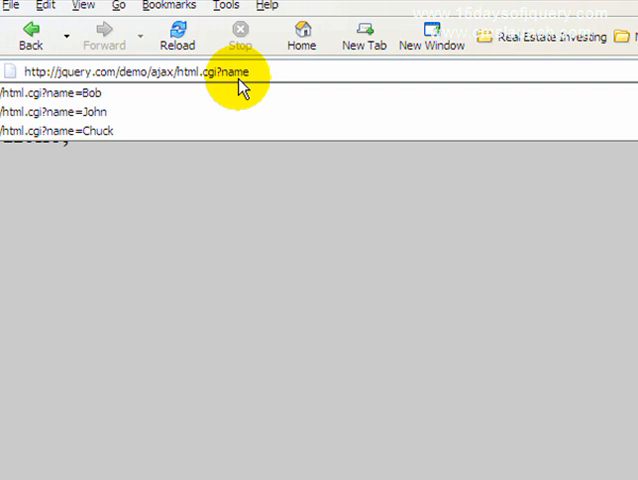
pyautogui.click(40, 116)
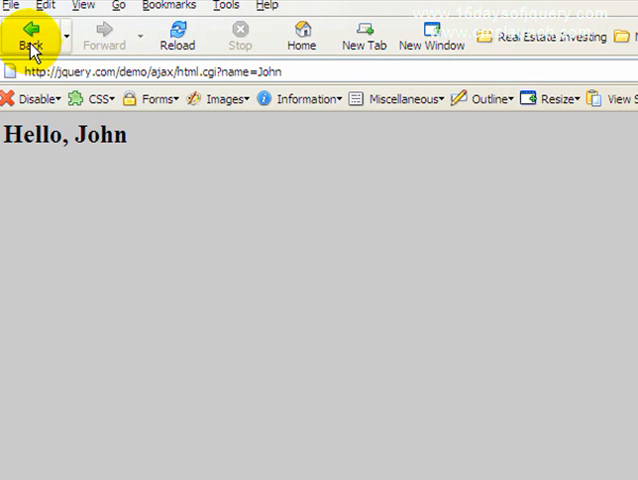
pyautogui.click(30, 36)
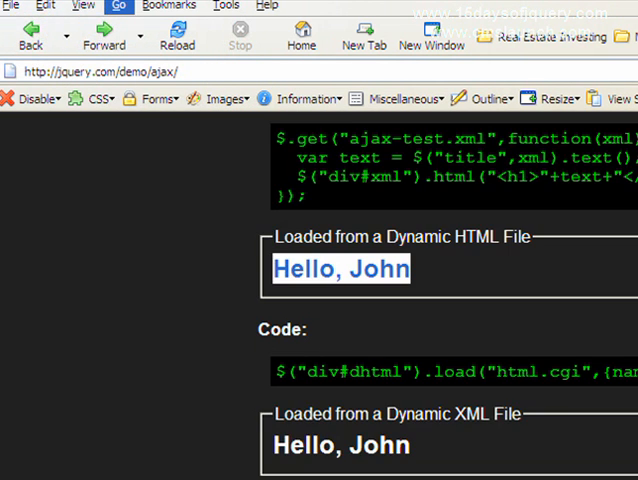
pyautogui.scroll(-3)
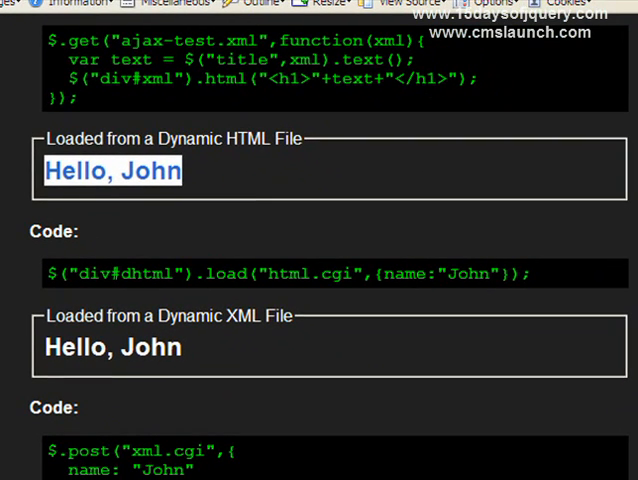
pyautogui.moveTo(296, 244)
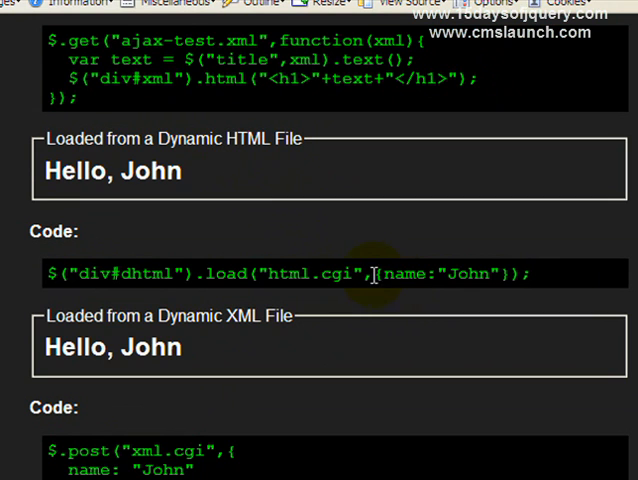
pyautogui.doubleClick(444, 272)
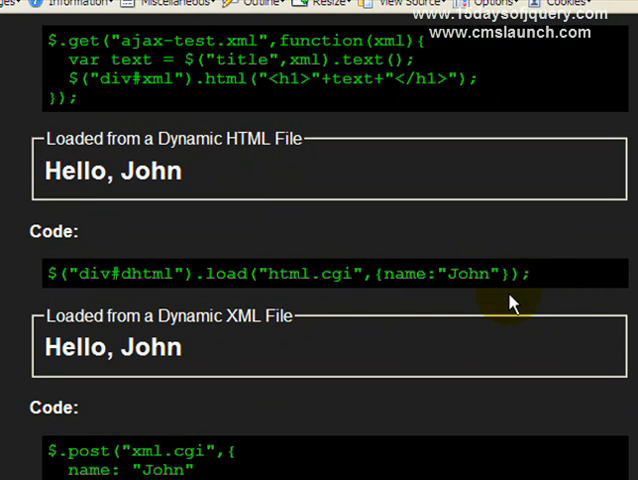
pyautogui.moveTo(356, 280)
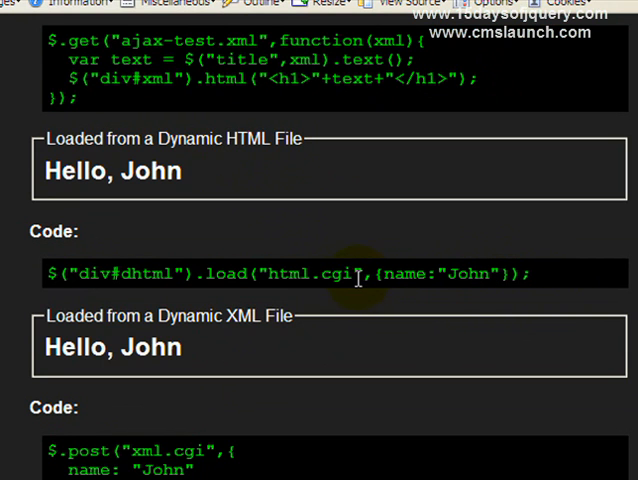
pyautogui.doubleClick(310, 272)
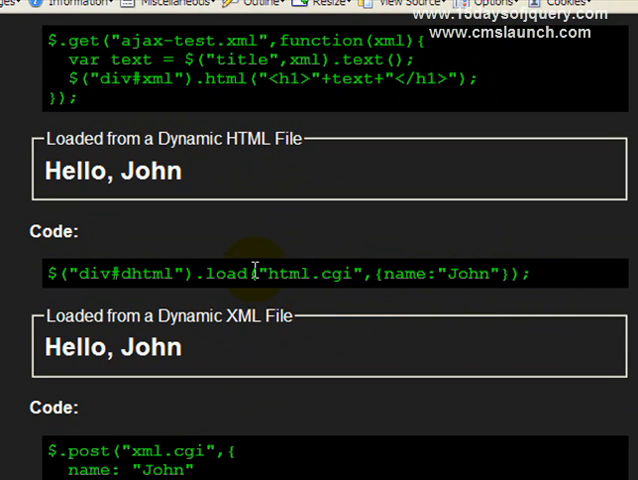
pyautogui.doubleClick(228, 272)
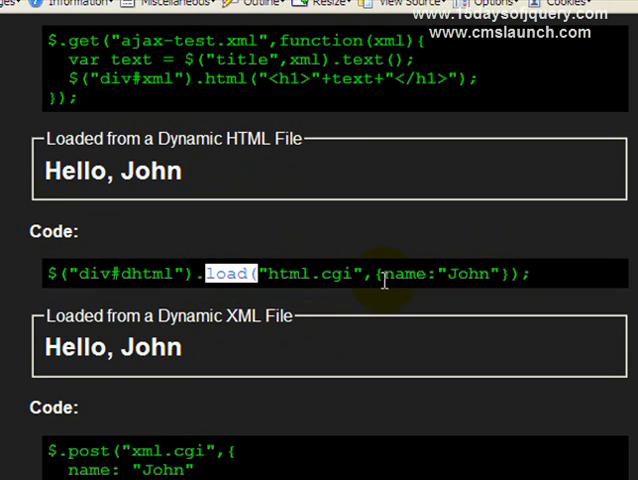
pyautogui.moveTo(370, 300)
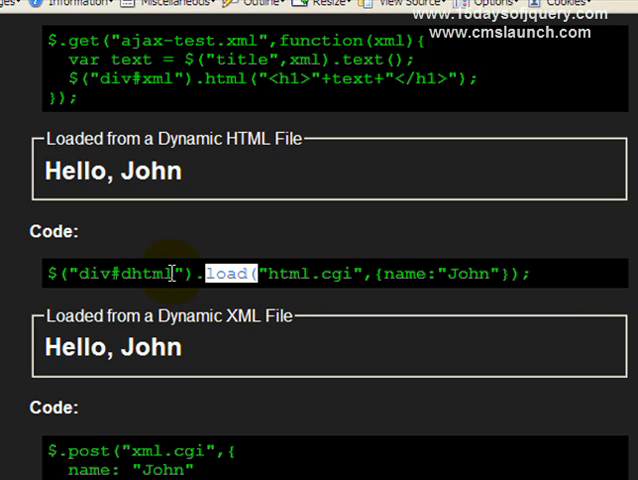
pyautogui.doubleClick(140, 272)
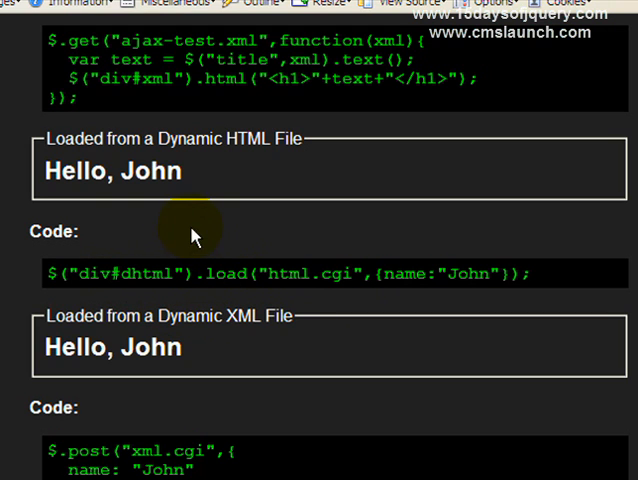
pyautogui.doubleClick(110, 170)
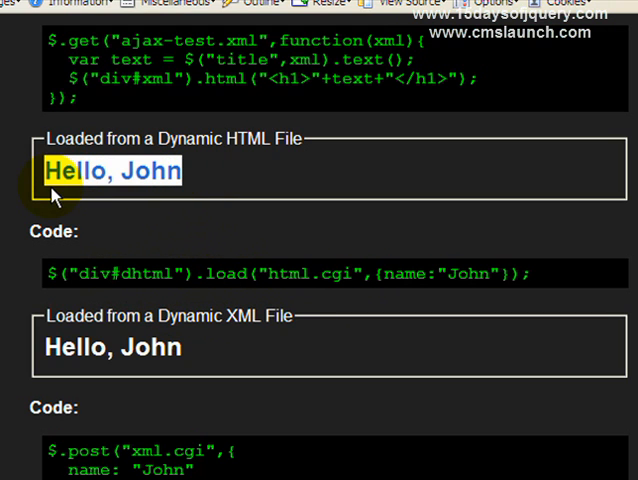
# Scroll to the 'Loaded from a Text File' section and highlight ajax-test.txt in the $.get code
pyautogui.scroll(-3)
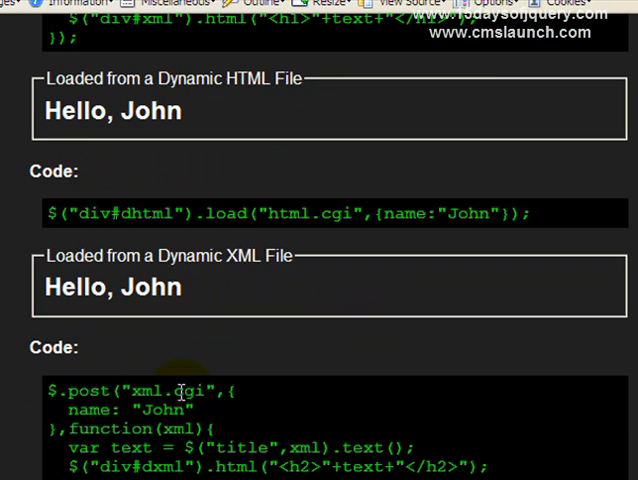
pyautogui.scroll(-3)
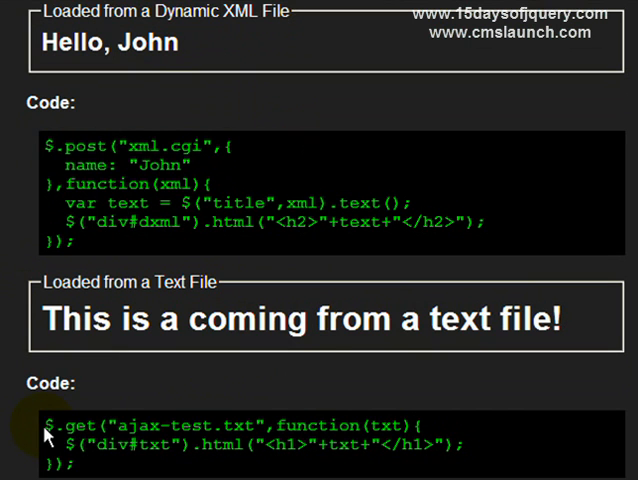
pyautogui.doubleClick(60, 426)
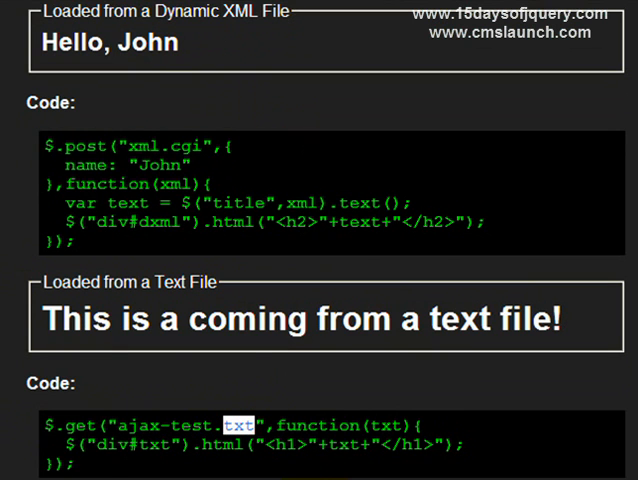
pyautogui.moveTo(318, 468)
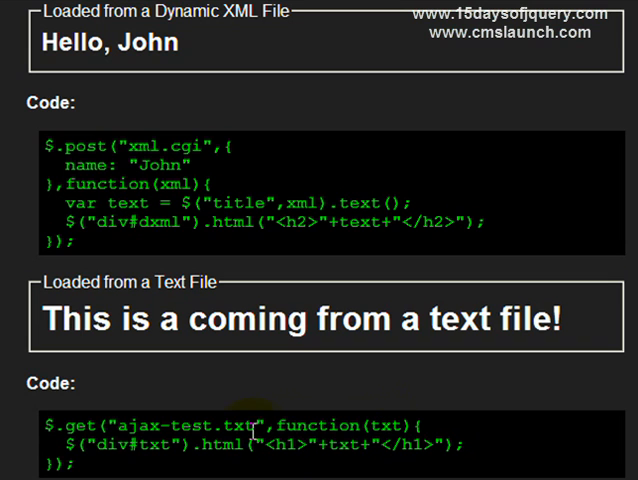
pyautogui.doubleClick(176, 424)
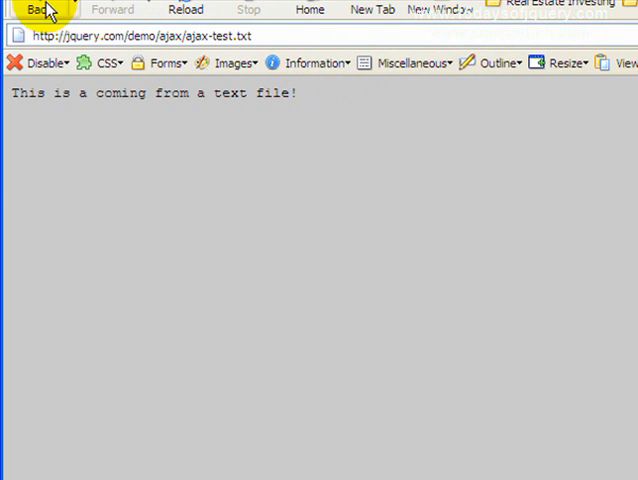
pyautogui.click(36, 8)
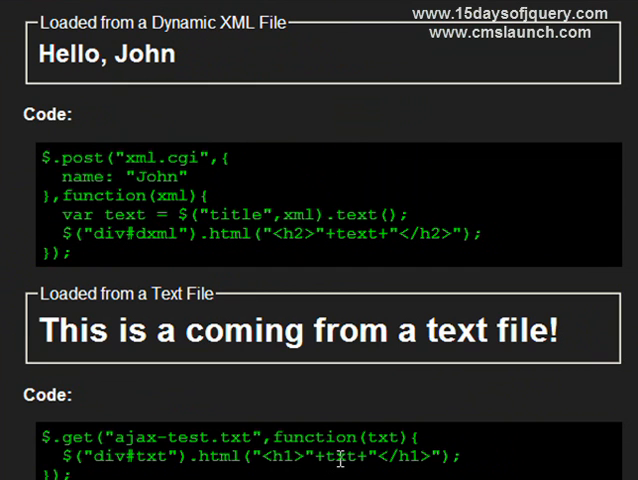
# Select part of the $.get code line in the text-file example
pyautogui.doubleClick(342, 456)
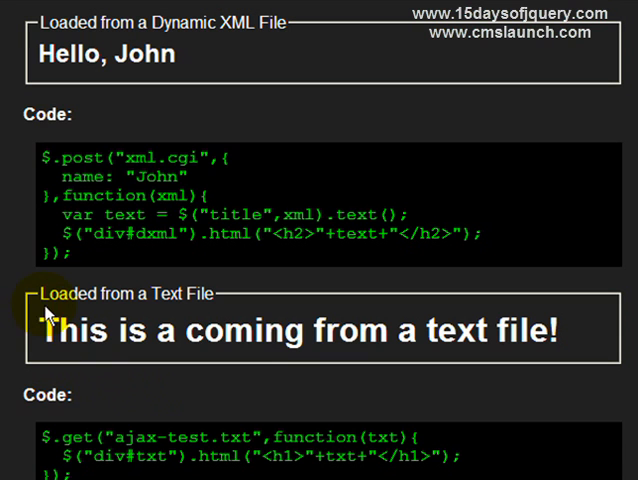
pyautogui.moveTo(448, 382)
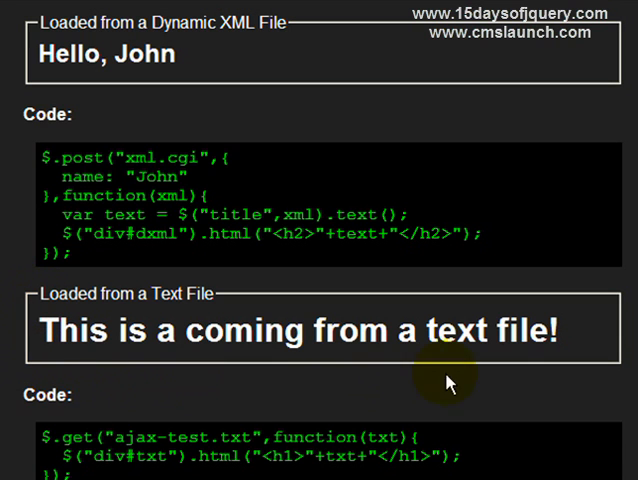
pyautogui.moveTo(196, 290)
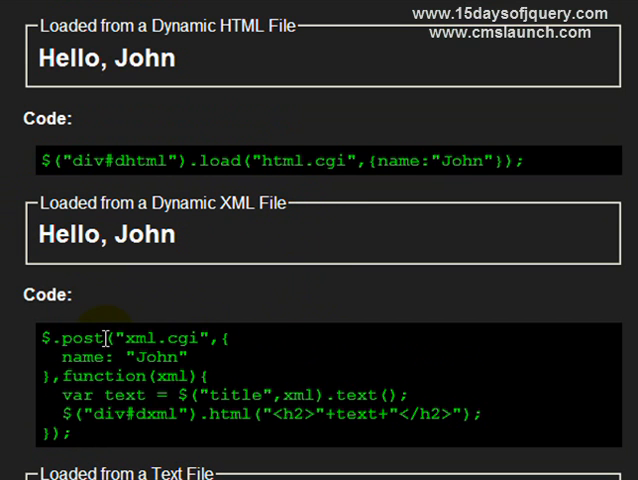
pyautogui.scroll(-3)
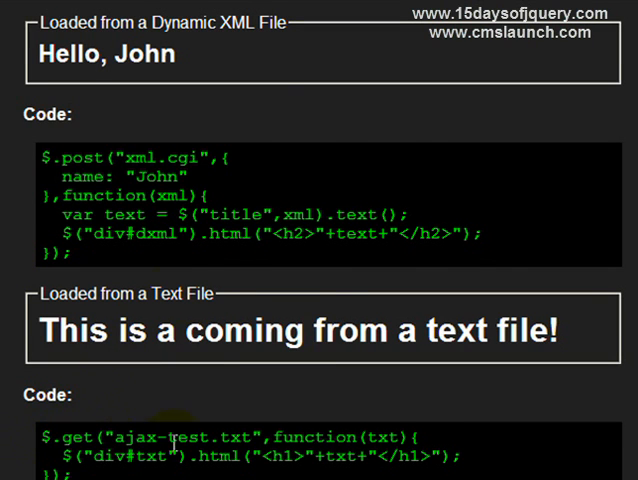
pyautogui.scroll(3)
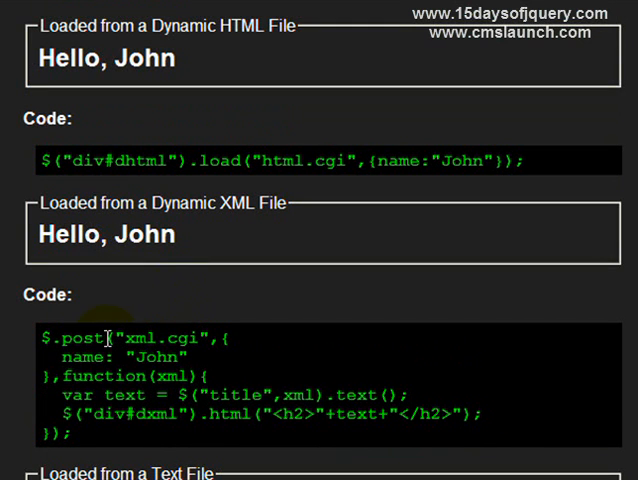
pyautogui.doubleClick(70, 338)
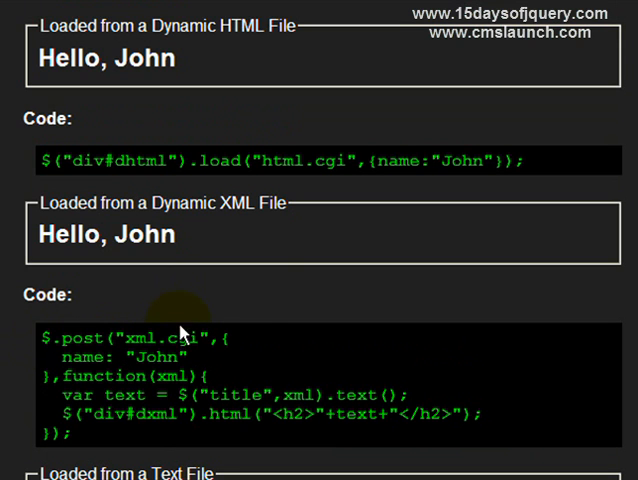
pyautogui.moveTo(260, 160)
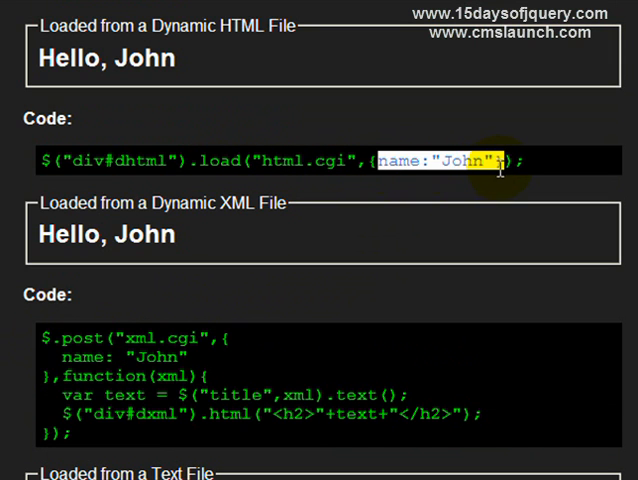
pyautogui.moveTo(502, 212)
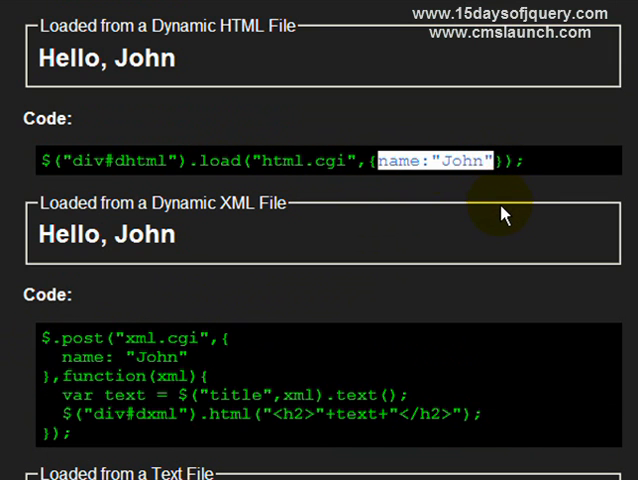
pyautogui.moveTo(450, 288)
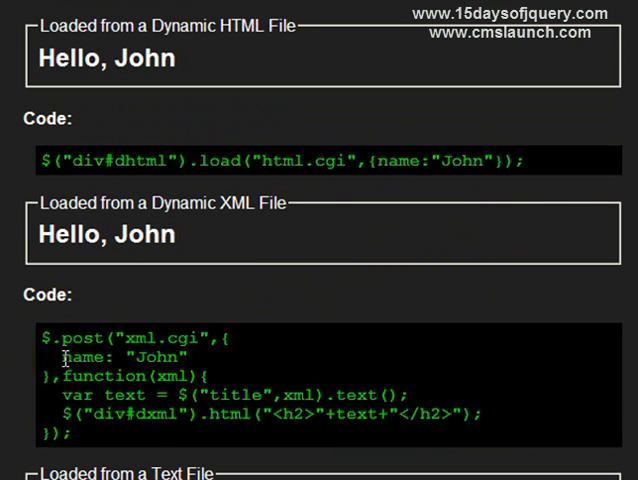
pyautogui.moveTo(236, 376)
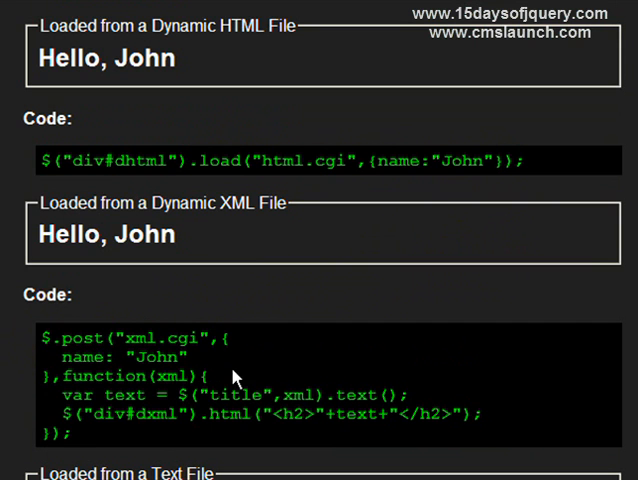
pyautogui.doubleClick(76, 356)
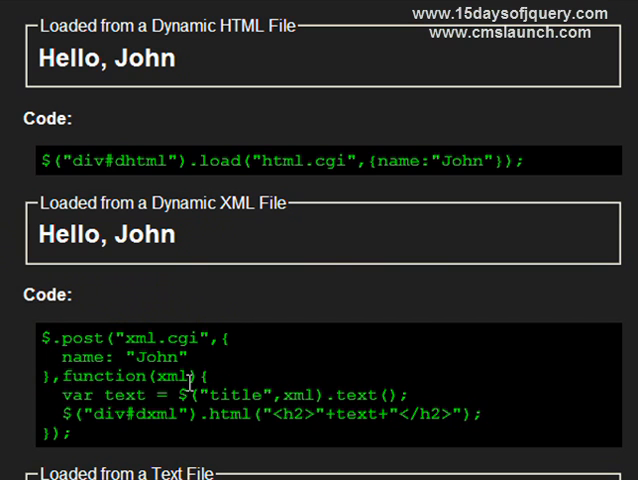
pyautogui.moveTo(264, 378)
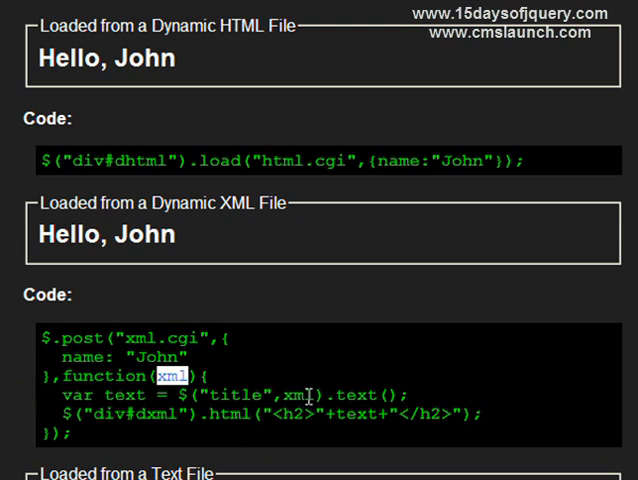
pyautogui.moveTo(128, 396)
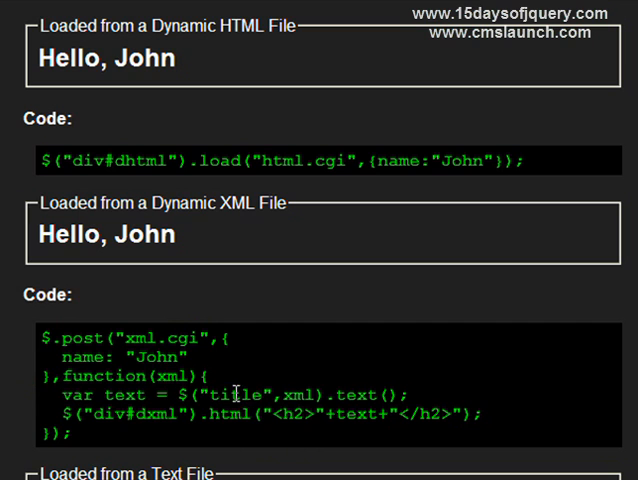
pyautogui.doubleClick(236, 392)
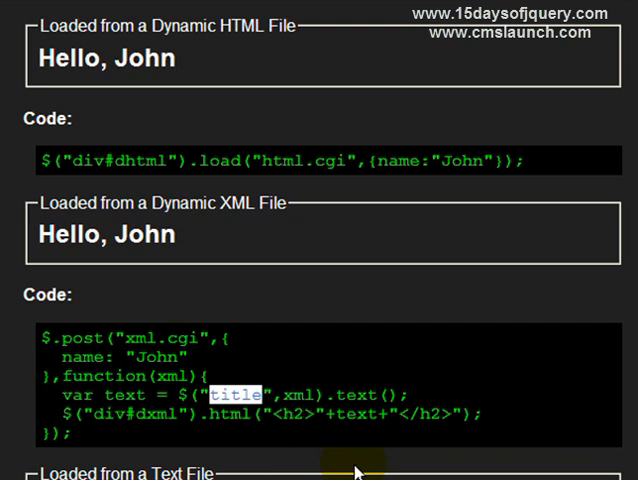
pyautogui.moveTo(370, 448)
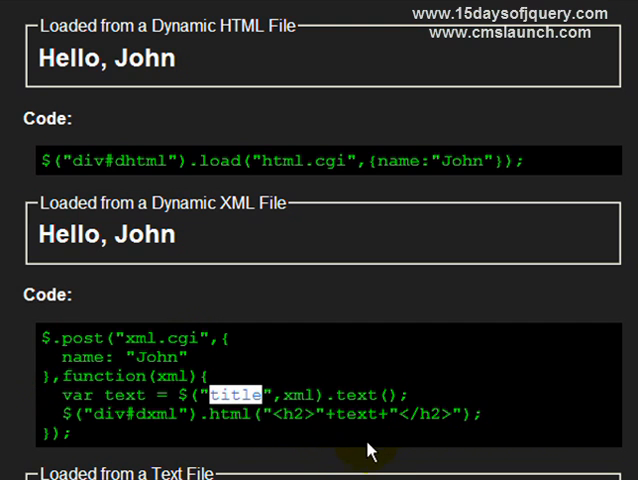
pyautogui.doubleClick(356, 392)
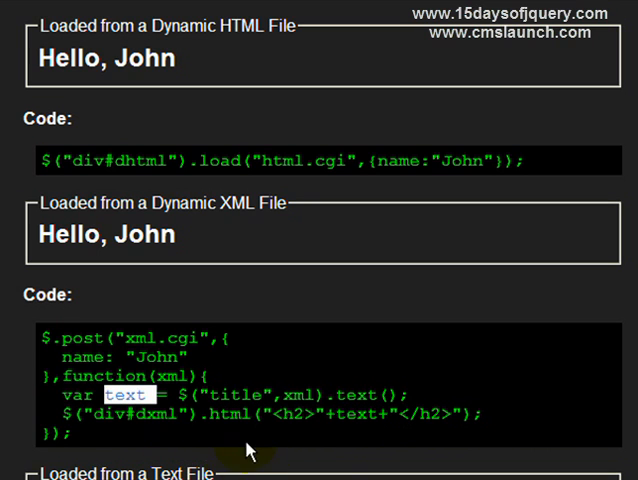
pyautogui.moveTo(290, 470)
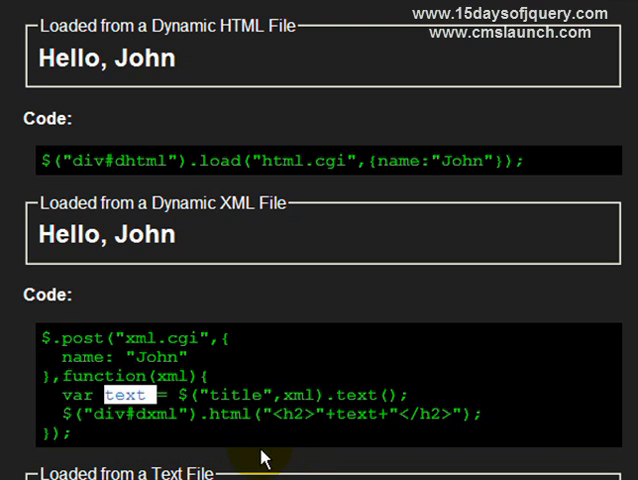
pyautogui.moveTo(354, 412)
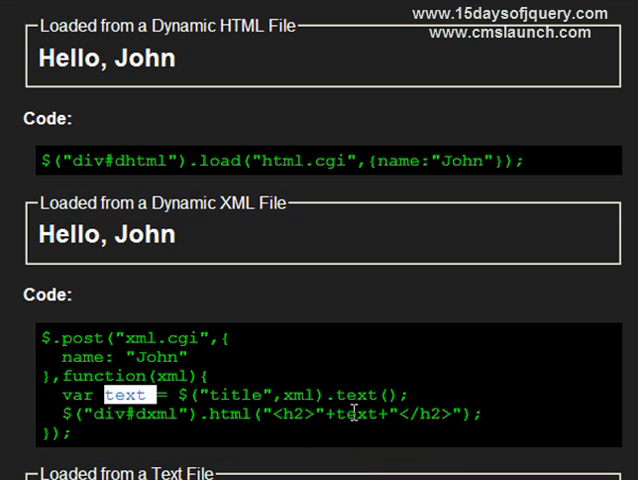
pyautogui.doubleClick(344, 396)
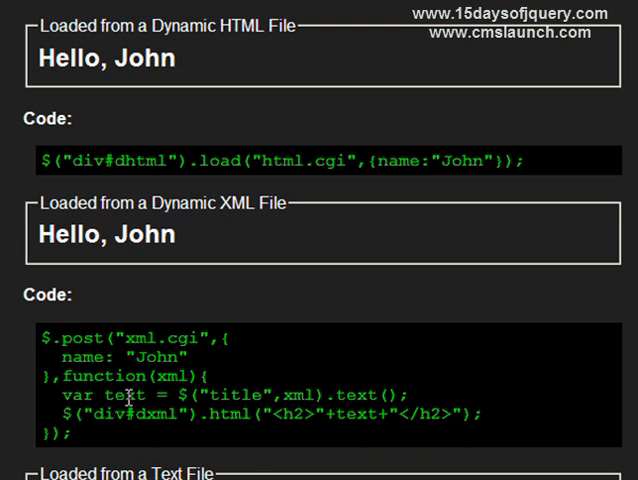
pyautogui.doubleClick(120, 400)
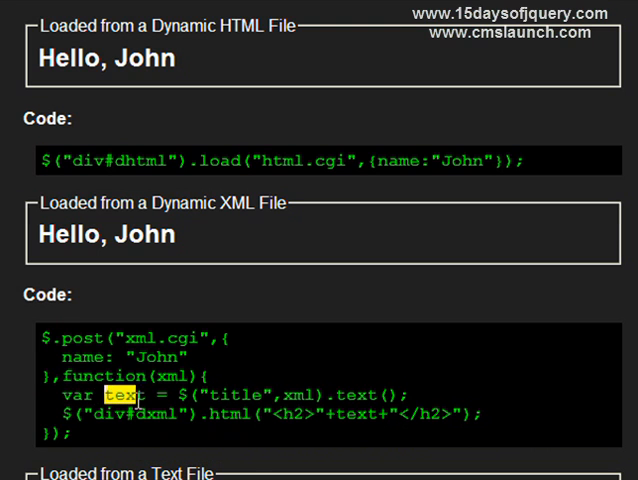